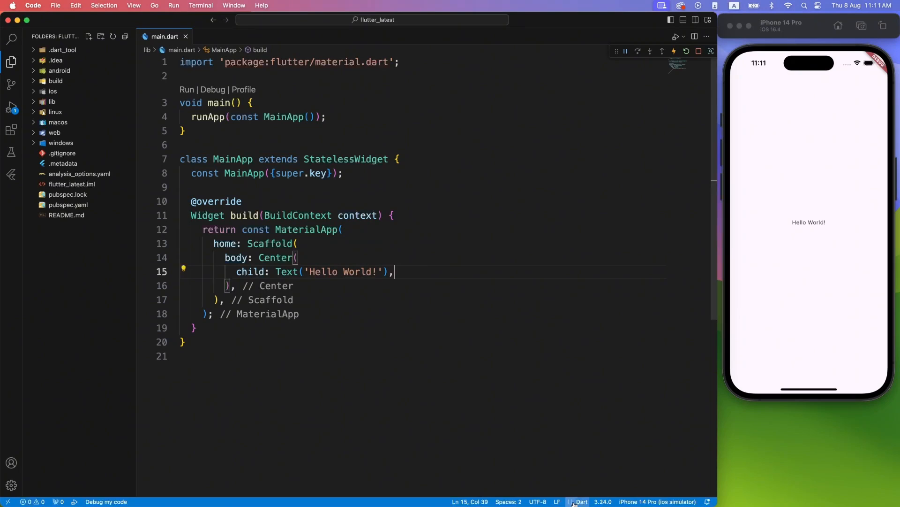
# Check the Dart and Flutter SDK versions, then wrap the Hello World text in a Column.
pyautogui.click(578, 501)
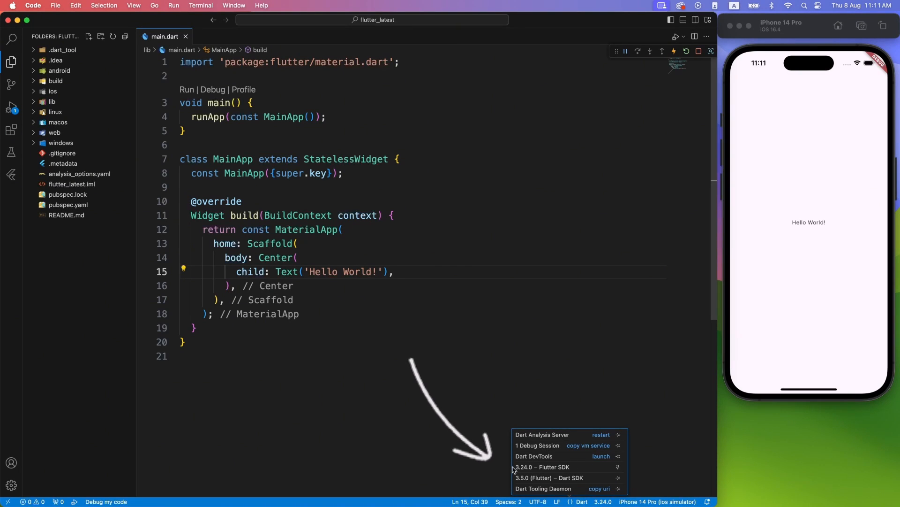
pyautogui.click(428, 271)
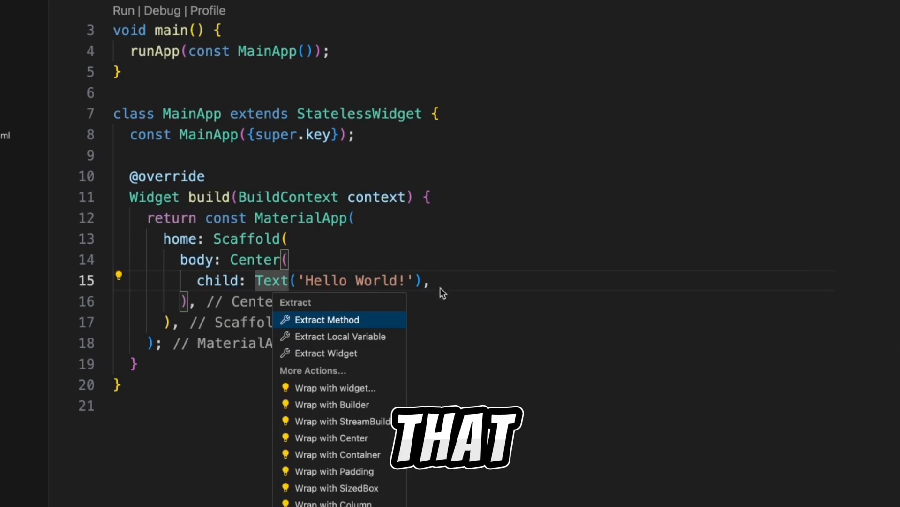
pyautogui.click(334, 503)
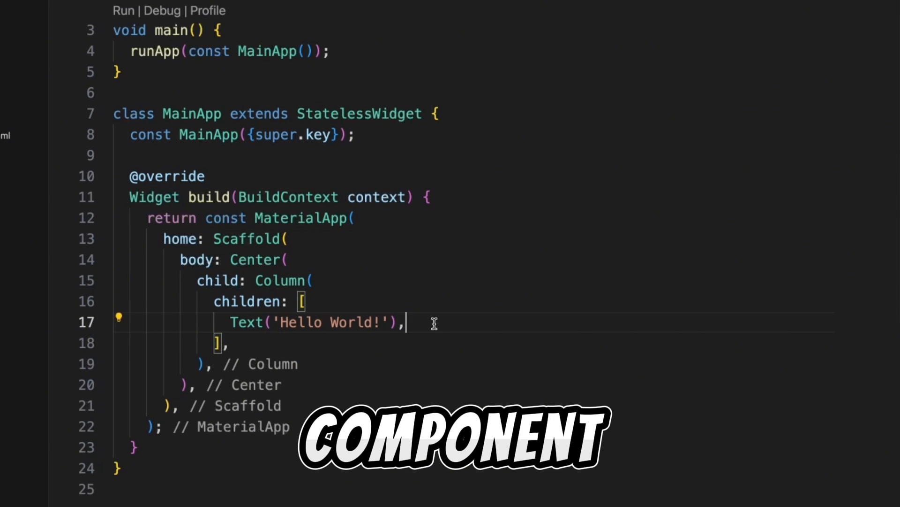
# Add a CarouselView with itemExtent 200 and children from List.generate(10, (int index) {...}).
pyautogui.write('CarouselView(')
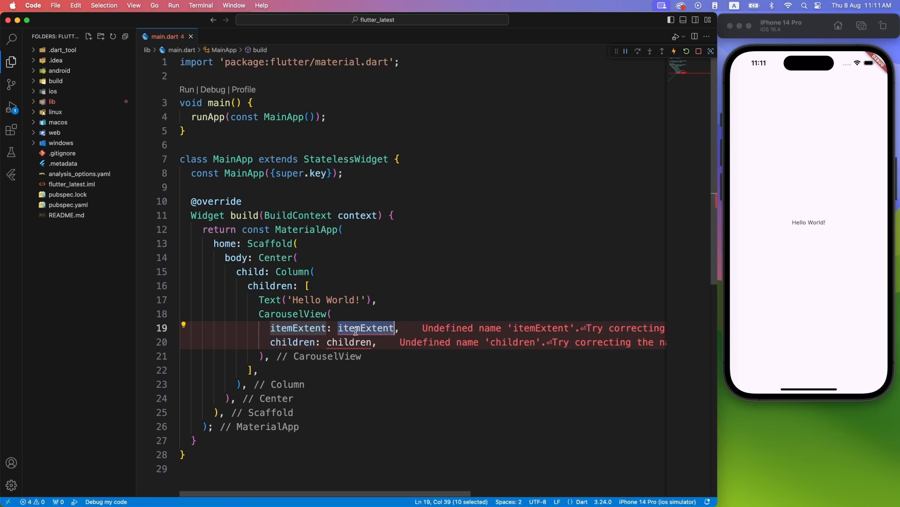
pyautogui.write('200')
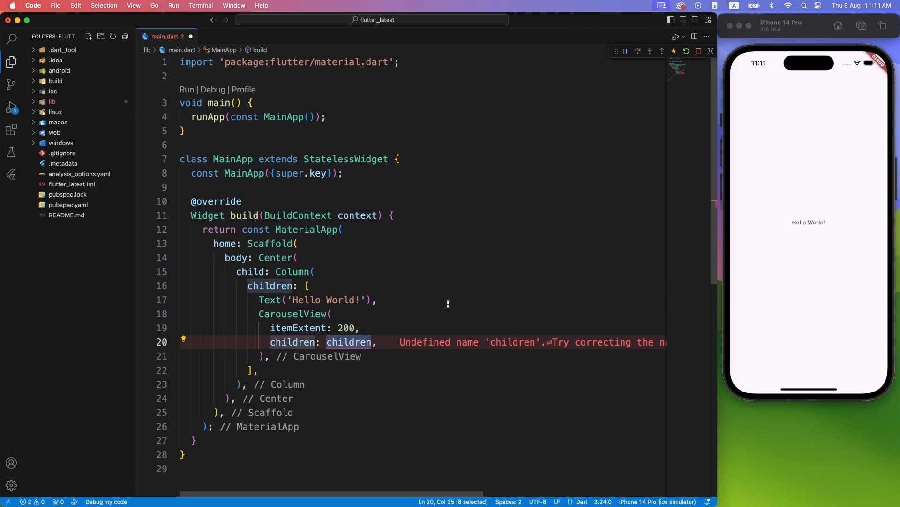
pyautogui.write('List.generate(length')
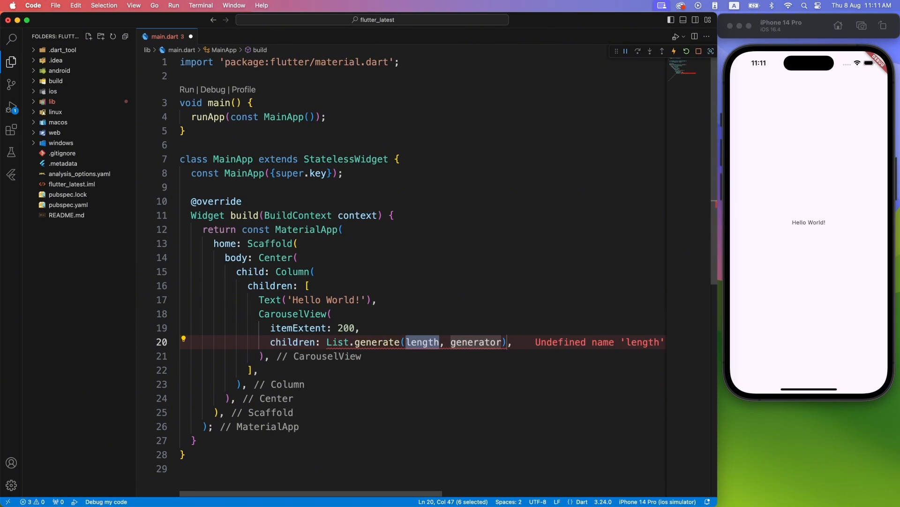
pyautogui.write('10')
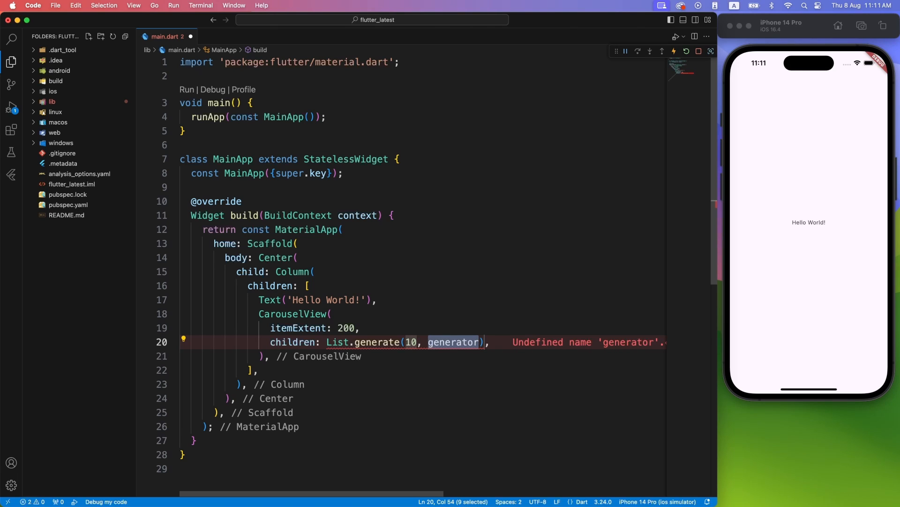
pyautogui.write('(int )')
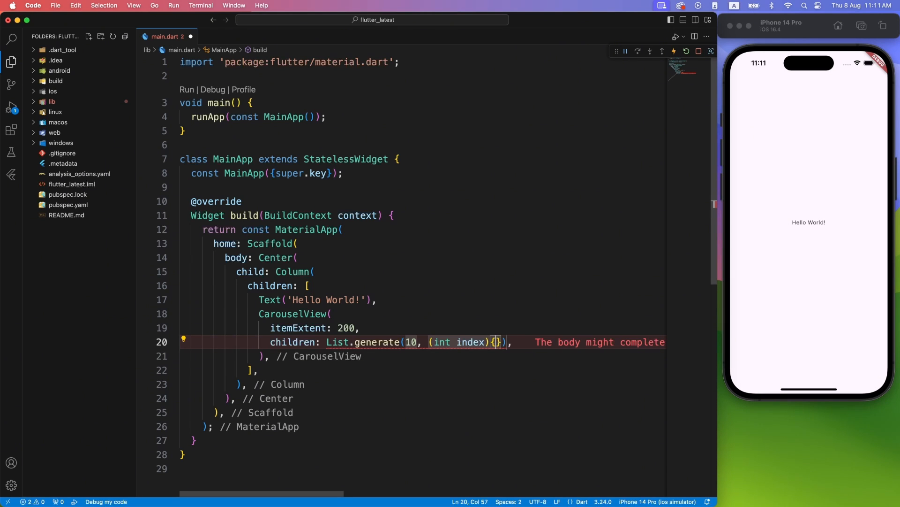
pyautogui.write('return Container();')
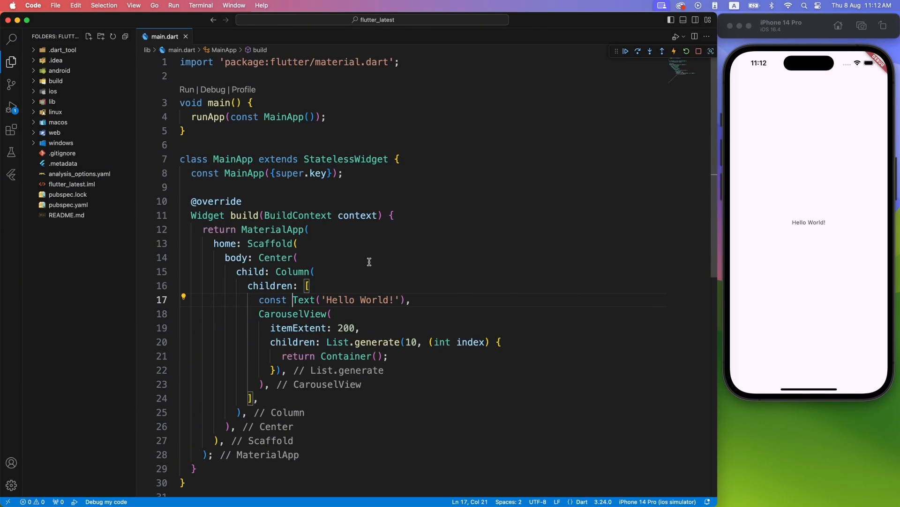
# Restart the app after returning an empty Container per child and making the Text const.
pyautogui.click(686, 51)
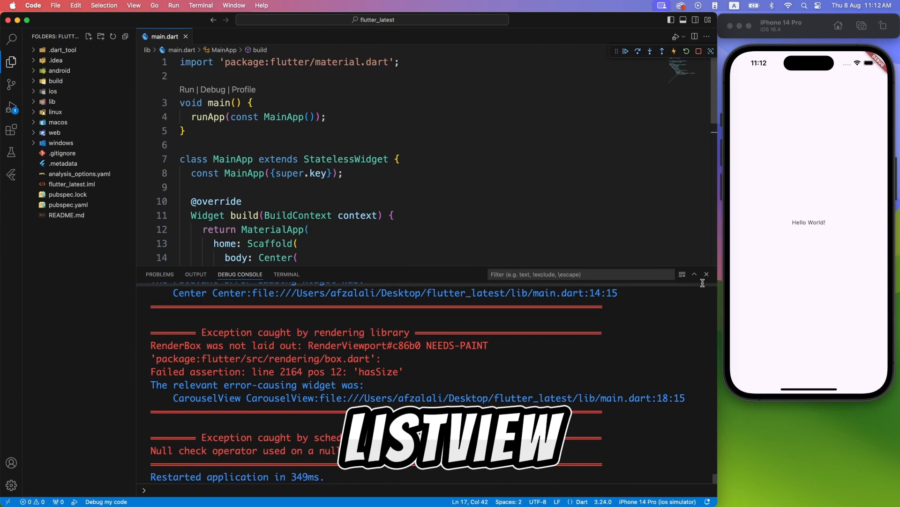
# Dismiss the debug console output showing the CarouselView layout exceptions.
pyautogui.click(706, 274)
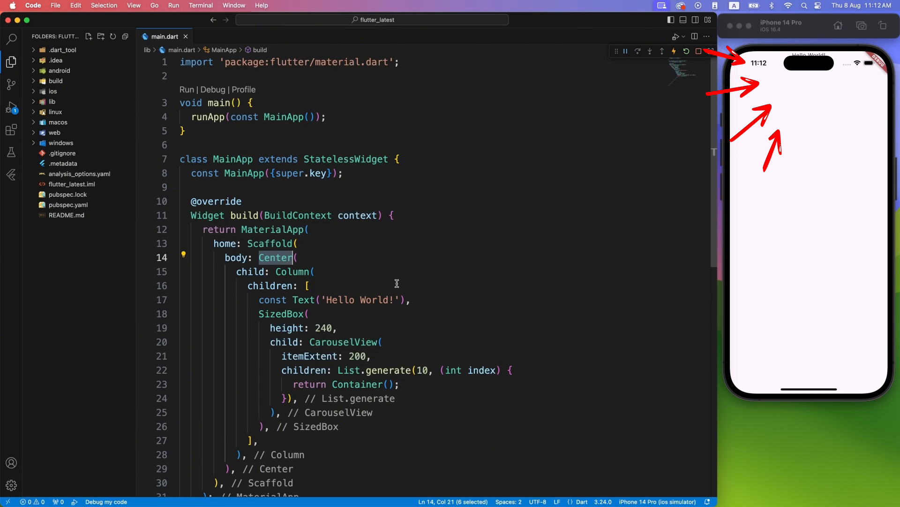
# Replace Center with SafeArea and give each carousel Container color Colors.grey.
pyautogui.write('SafeArea')
pyautogui.write('color: Colors.,')
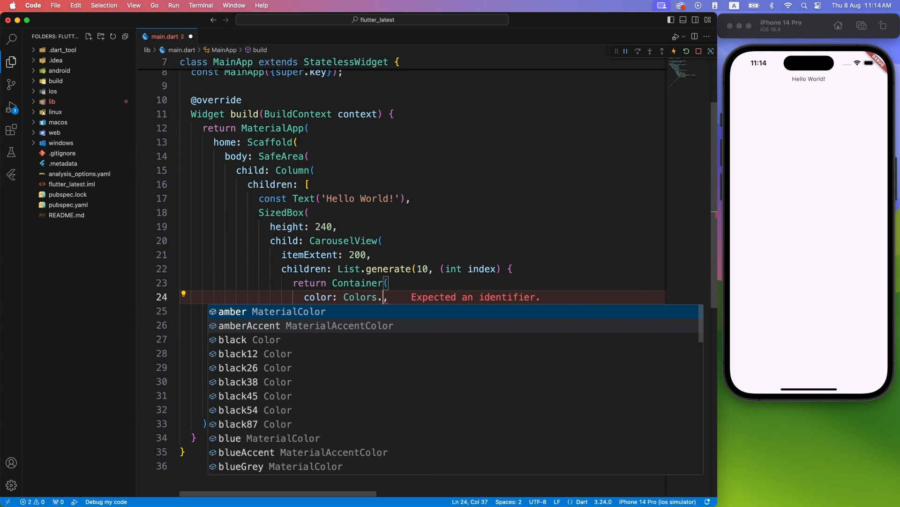
pyautogui.write('grey')
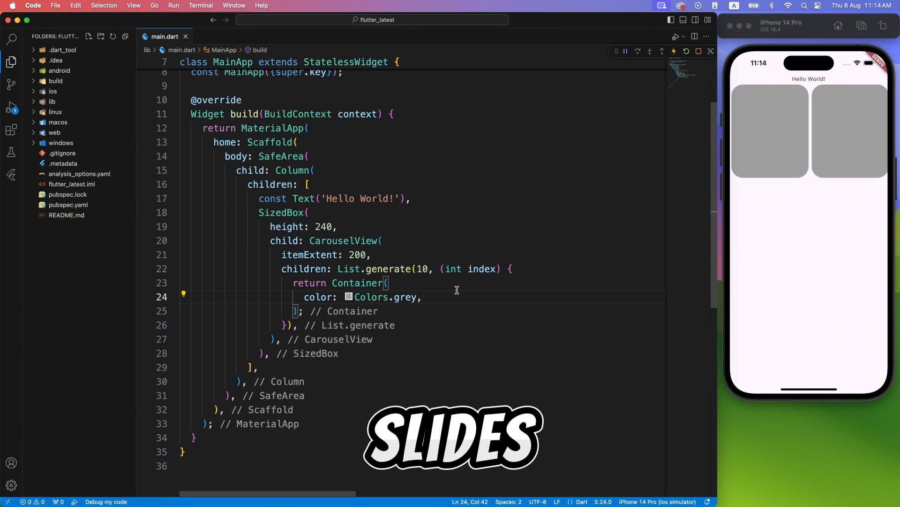
# Give each Container an Image.network from picsum with random=$index and BoxFit.cover.
pyautogui.write("child: Image.network('https://picsum.photos/400?'),")
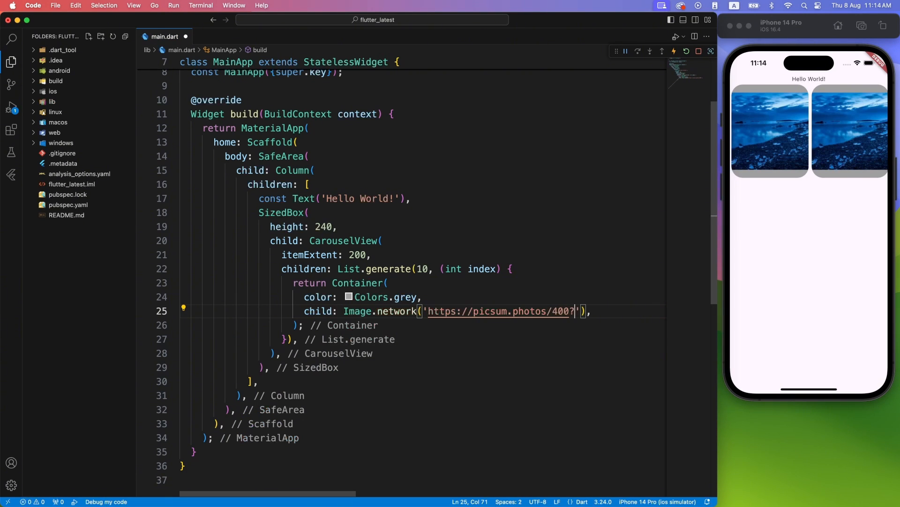
pyautogui.write('random=$index')
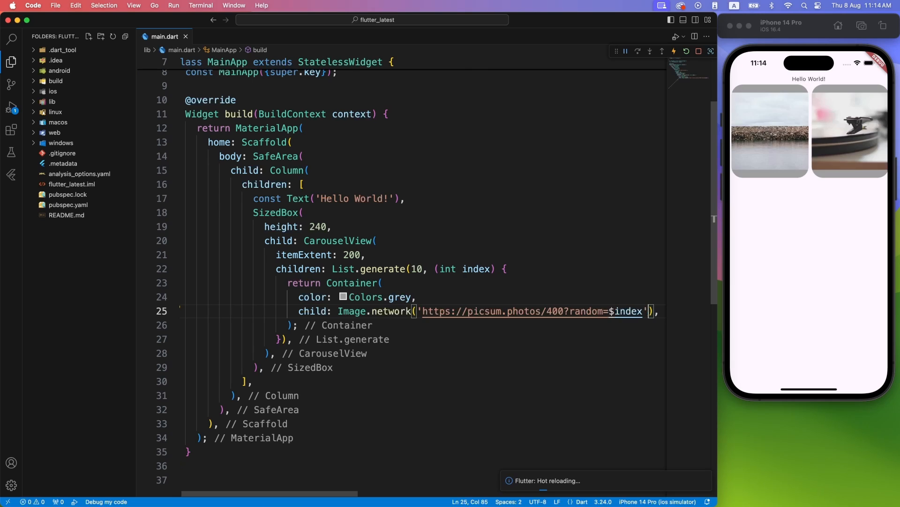
pyautogui.write('fit: BoxFit.cover,')
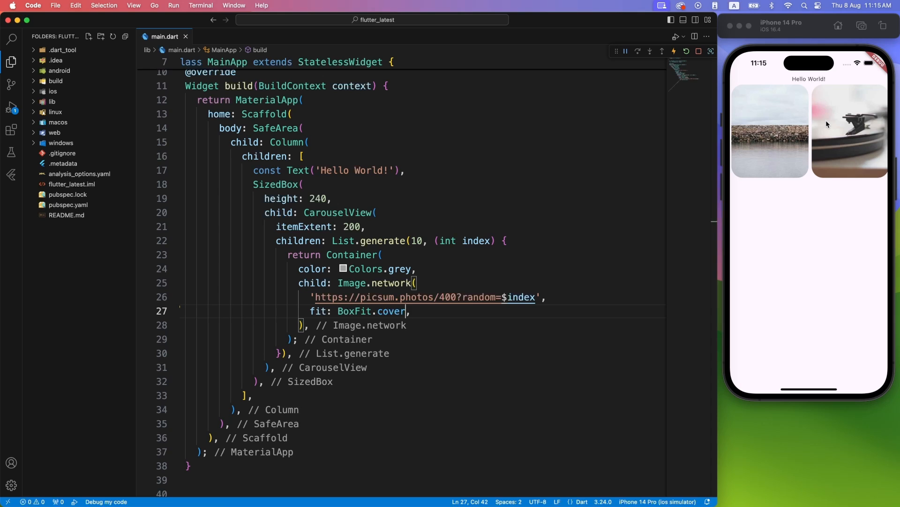
# Replace itemExtent 200 with MediaQuery.sizeOf(context).width - 32.
pyautogui.doubleClick(351, 226)
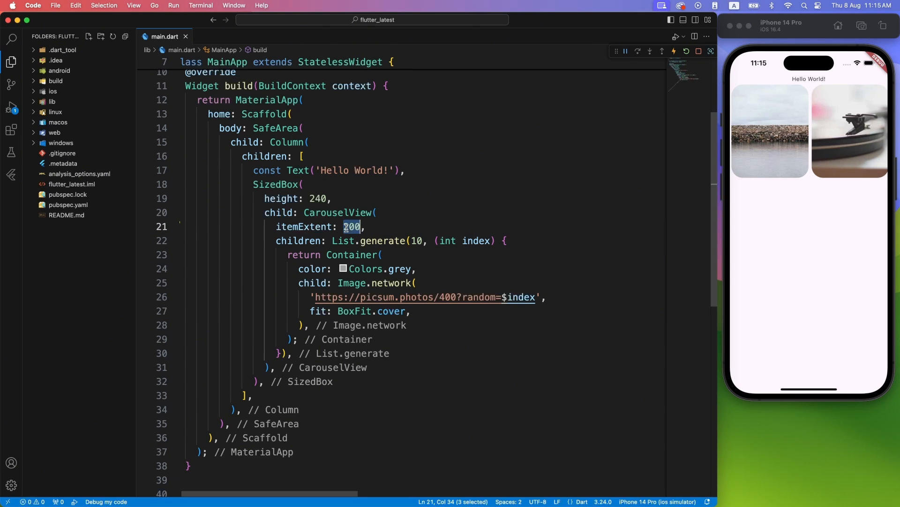
pyautogui.write('MediaQuery.sizeOf(context).width')
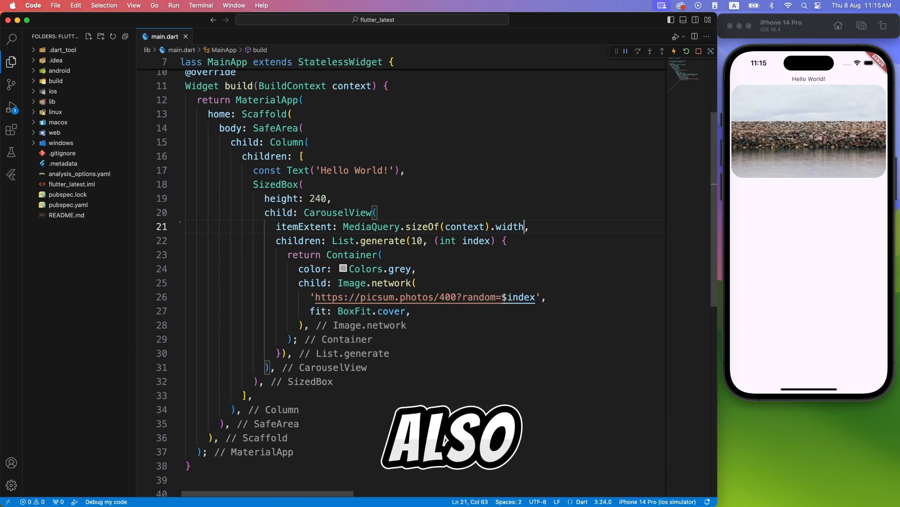
pyautogui.write('- 32')
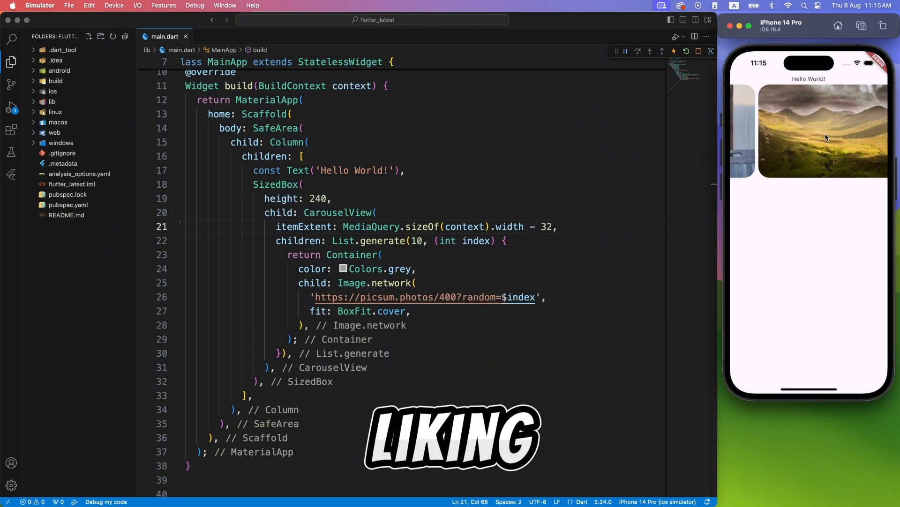
pyautogui.click(582, 225)
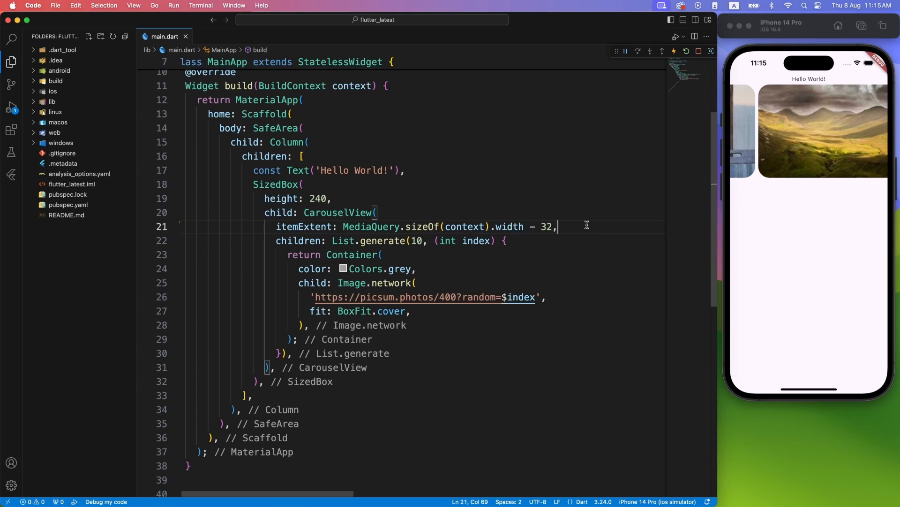
# Add itemSnapping: true, elevation 4 and EdgeInsets.all(8) padding to the CarouselView.
pyautogui.write('sn')
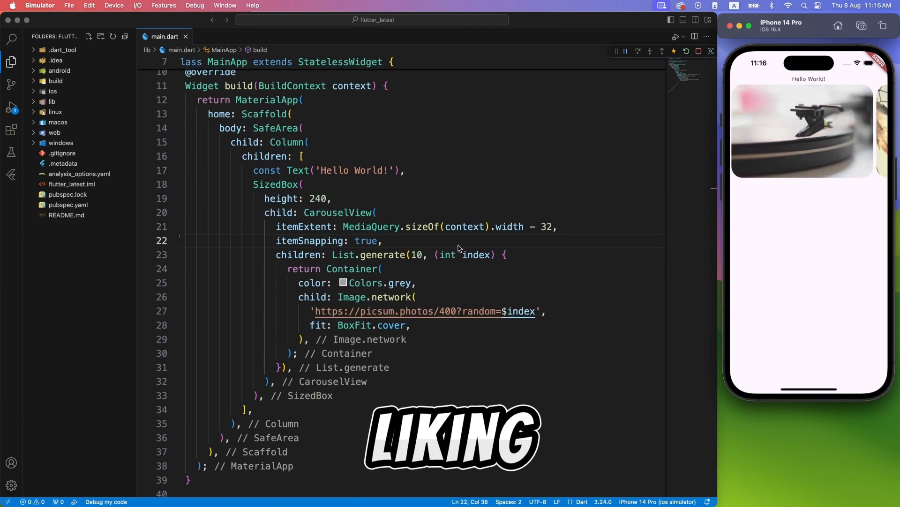
pyautogui.press('Return')
pyautogui.write('padding: const EdgeInsets.all(8),')
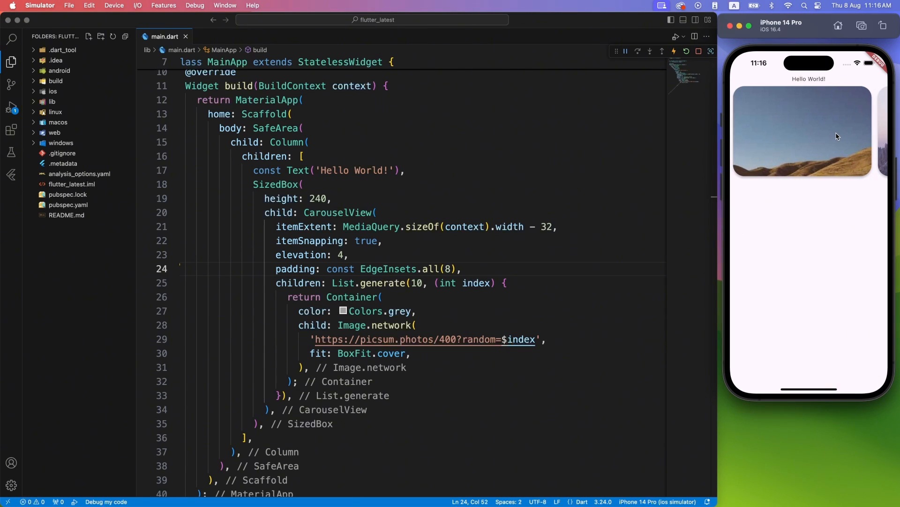
# Start a new CarouselView property line, choosing controller from IntelliSense.
pyautogui.write('sha')
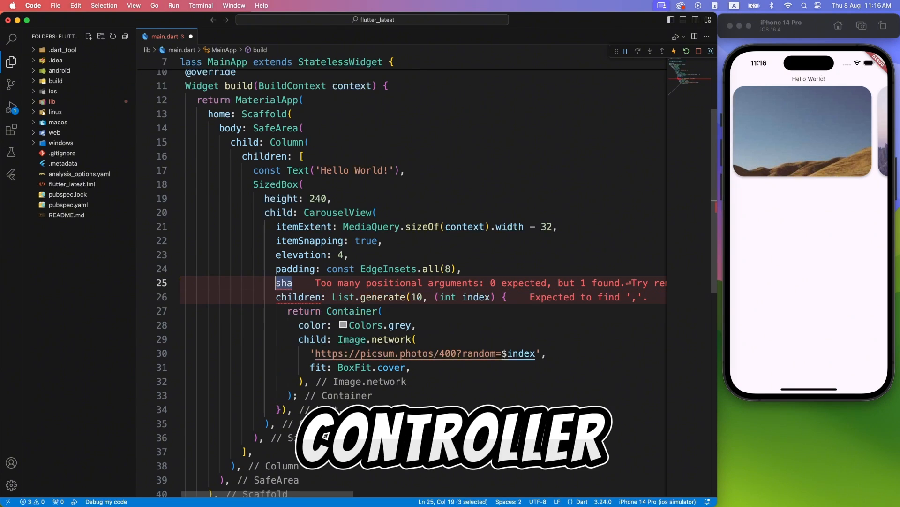
pyautogui.write('con')
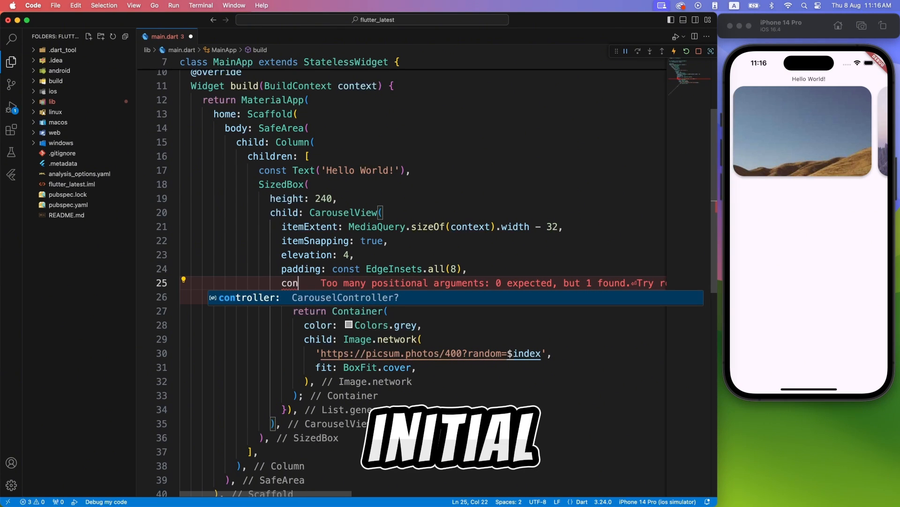